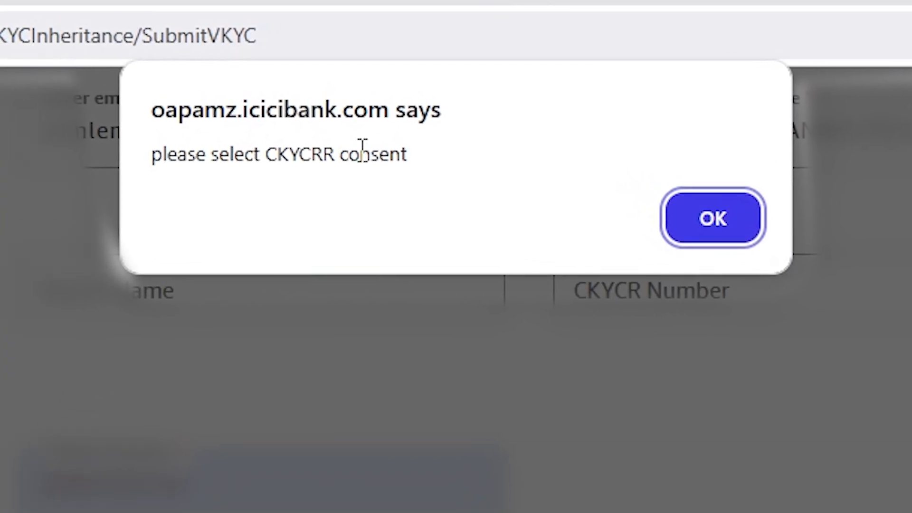
- Dismiss the 'please select CKYCRR consent' alert with OK to return to the consent declarations
left_click(713, 219)
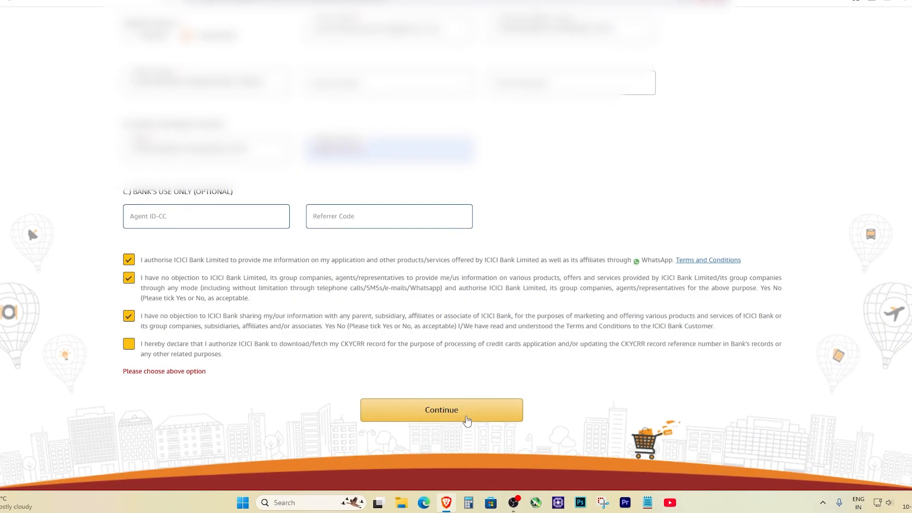
left_click(441, 410)
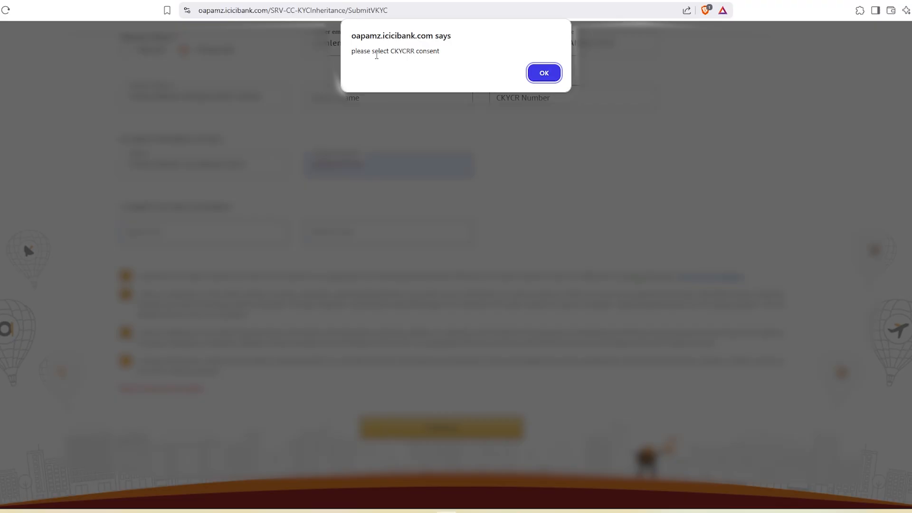
left_click(542, 73)
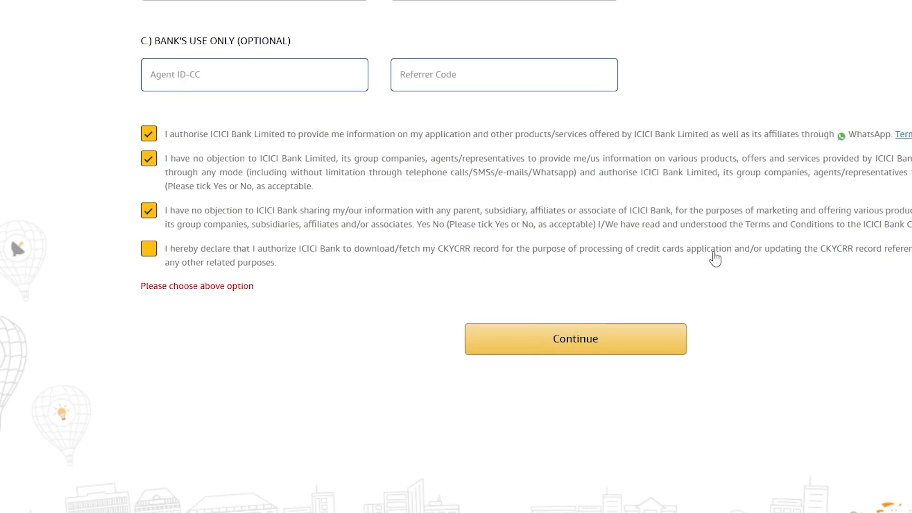
mouse_move(241, 279)
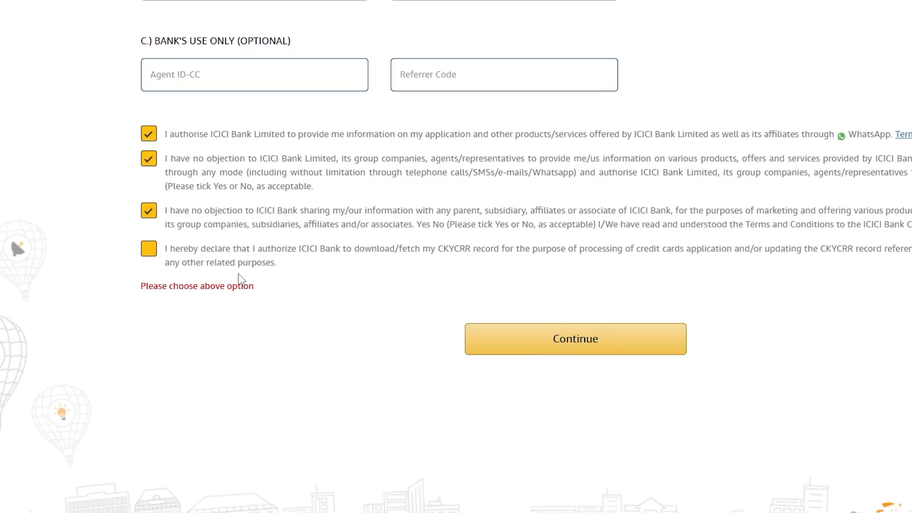
mouse_move(334, 278)
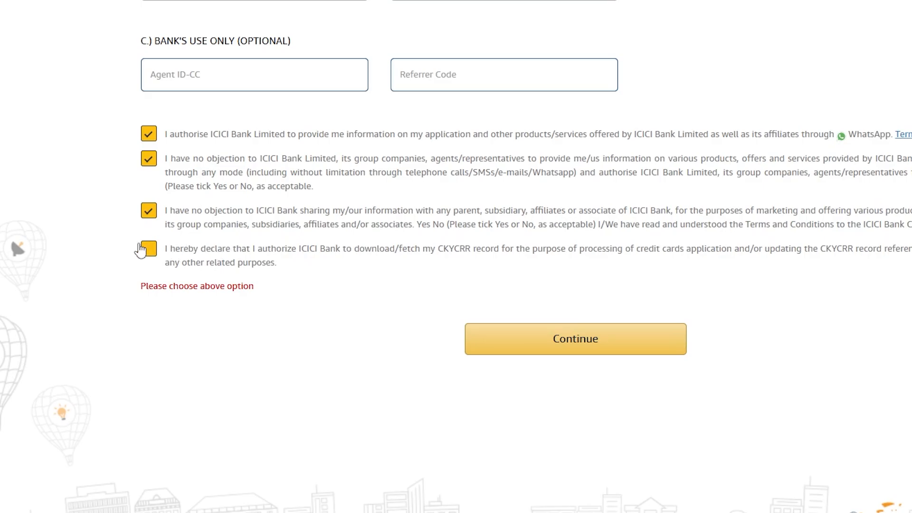
- Tick the fourth checkbox authorising ICICI Bank to fetch the CKYCRR record and continue to email OTP verification
left_click(148, 248)
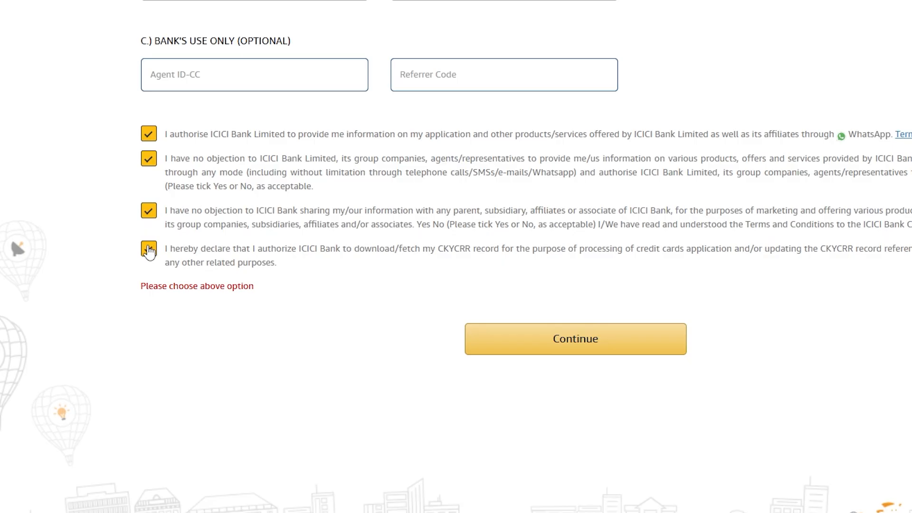
left_click(148, 248)
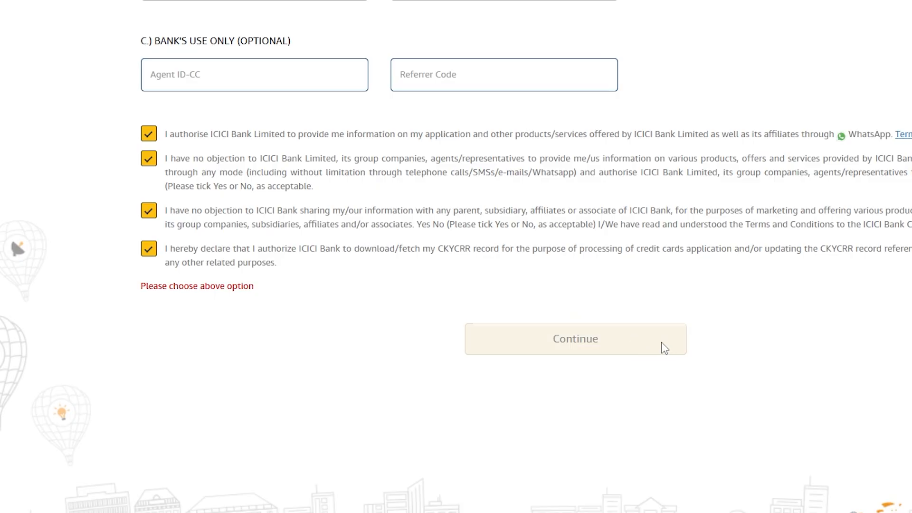
left_click(573, 339)
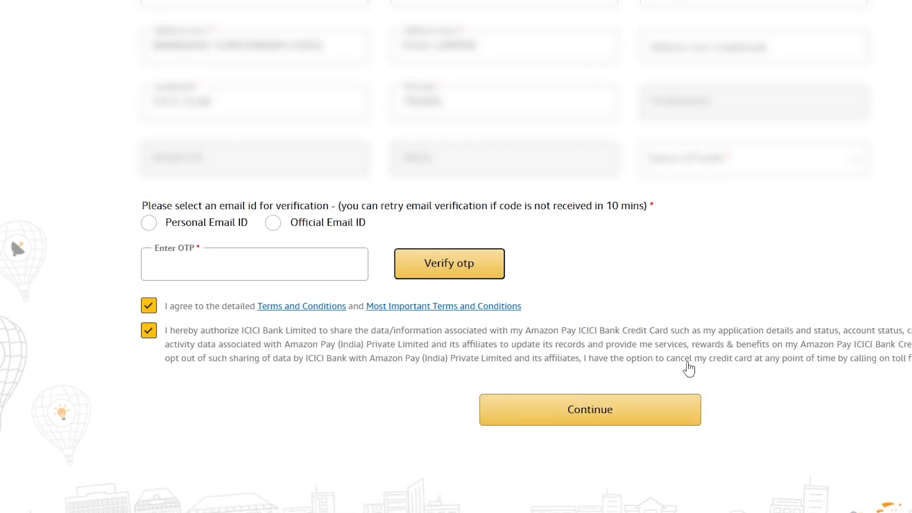
mouse_move(617, 393)
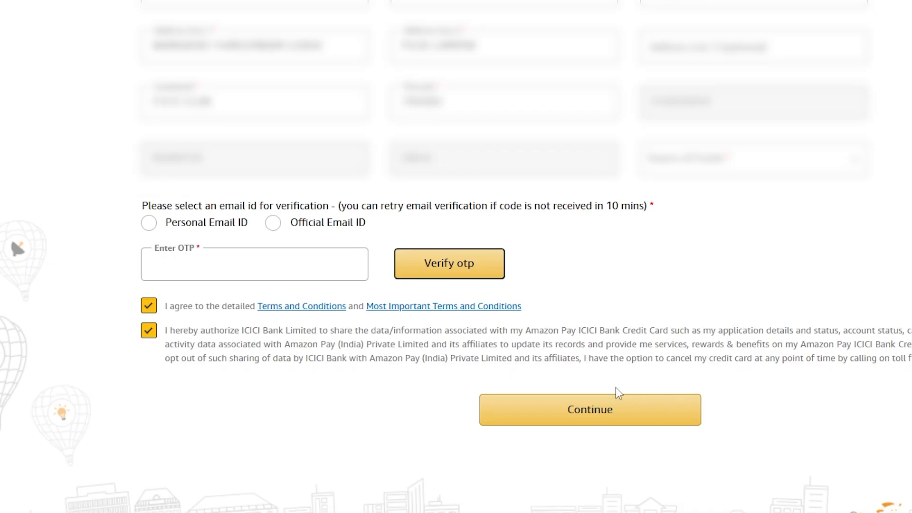
scroll("down", 3)
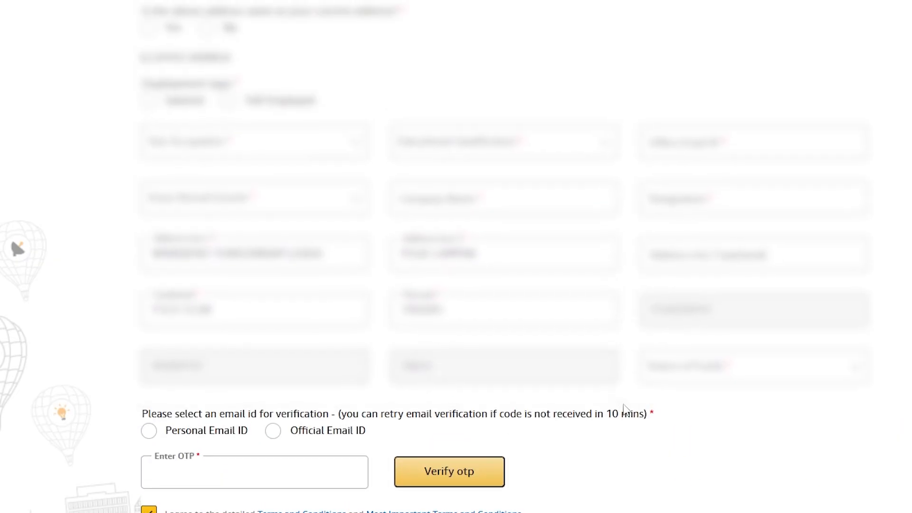